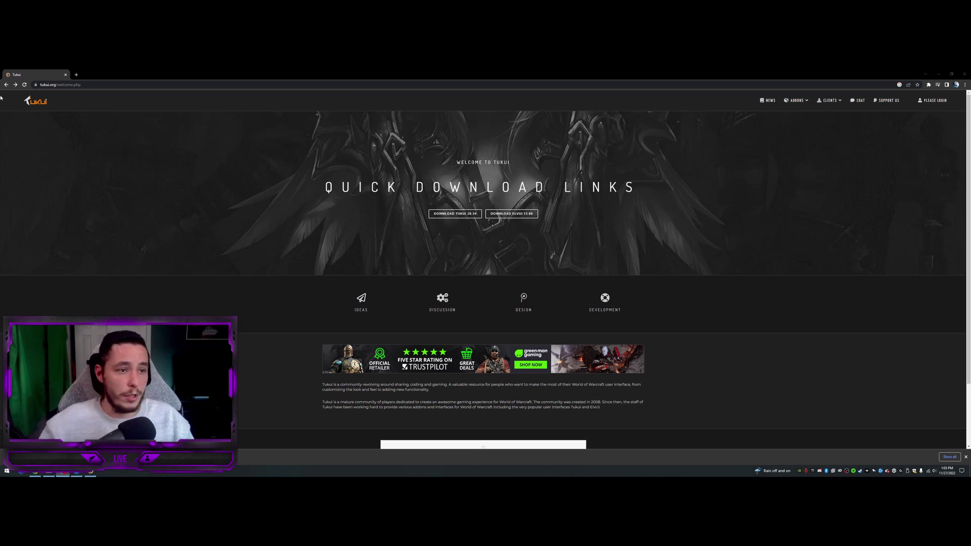
{"action": "mouse_move", "coordinate": [477, 230]}
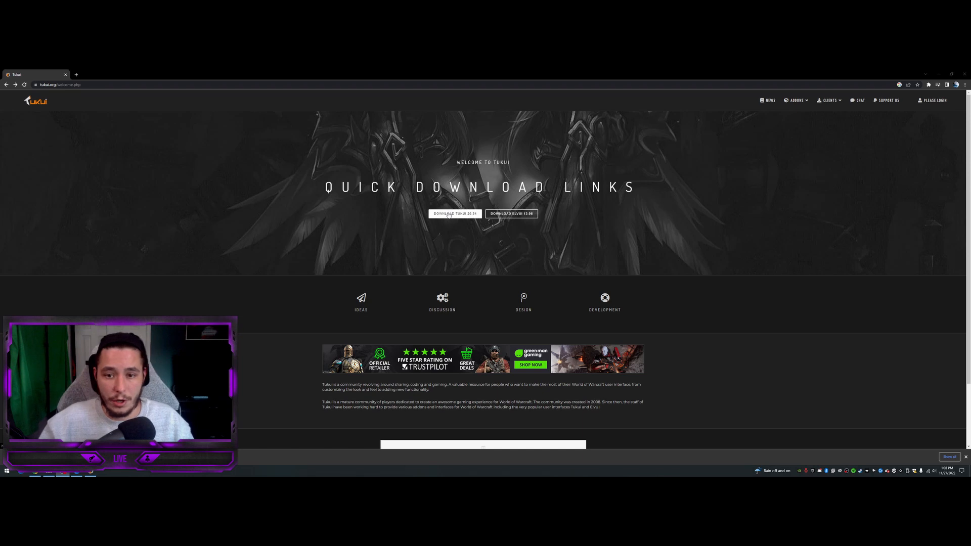
Step: Expand the Clients menu in the tukui.org top navigation
{"action": "left_click", "coordinate": [829, 100]}
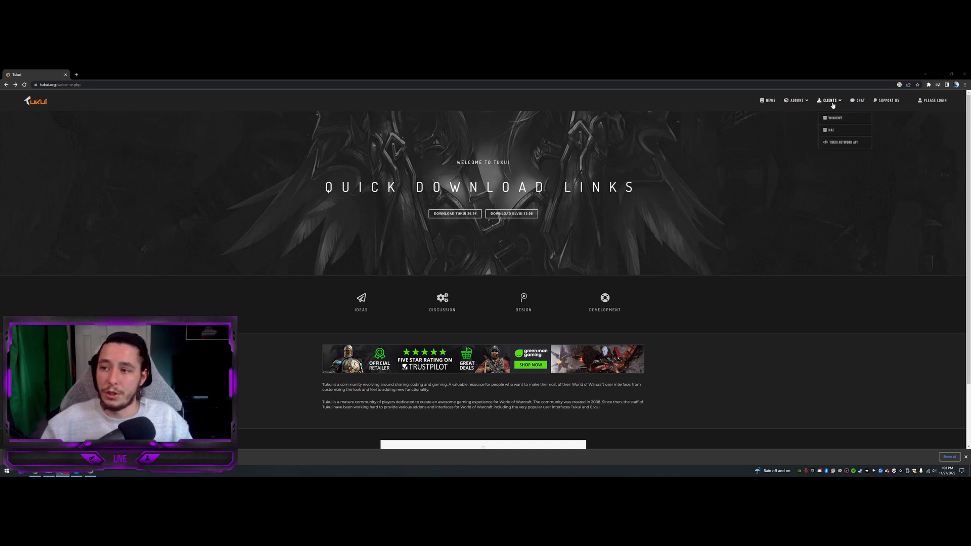
{"action": "mouse_move", "coordinate": [840, 121]}
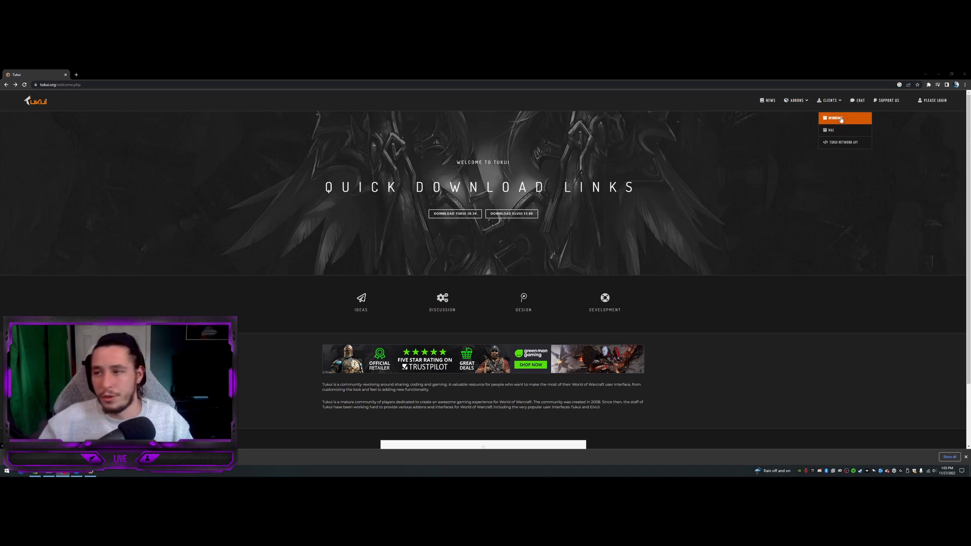
Step: Go to the Windows client download page, then close the Tukui Client window
{"action": "left_click", "coordinate": [836, 118]}
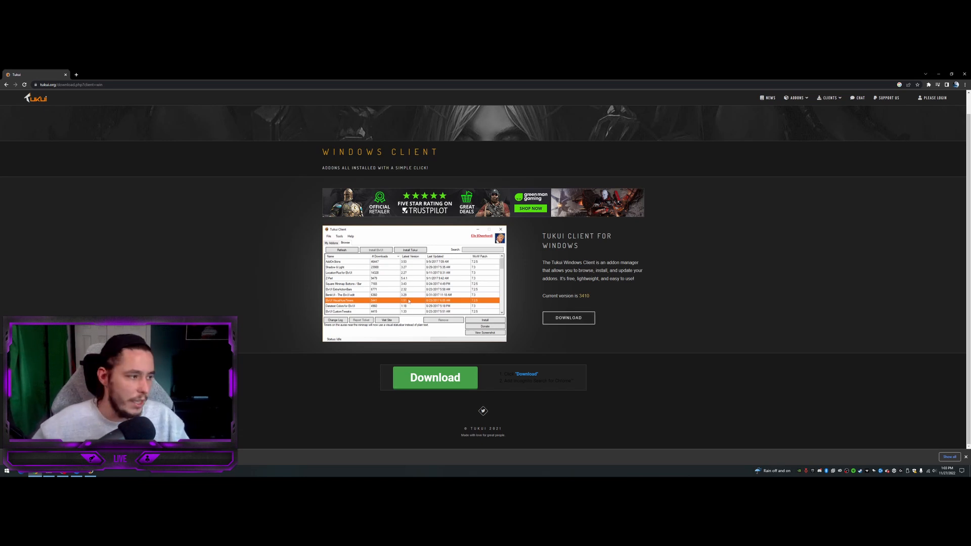
{"action": "mouse_move", "coordinate": [295, 219]}
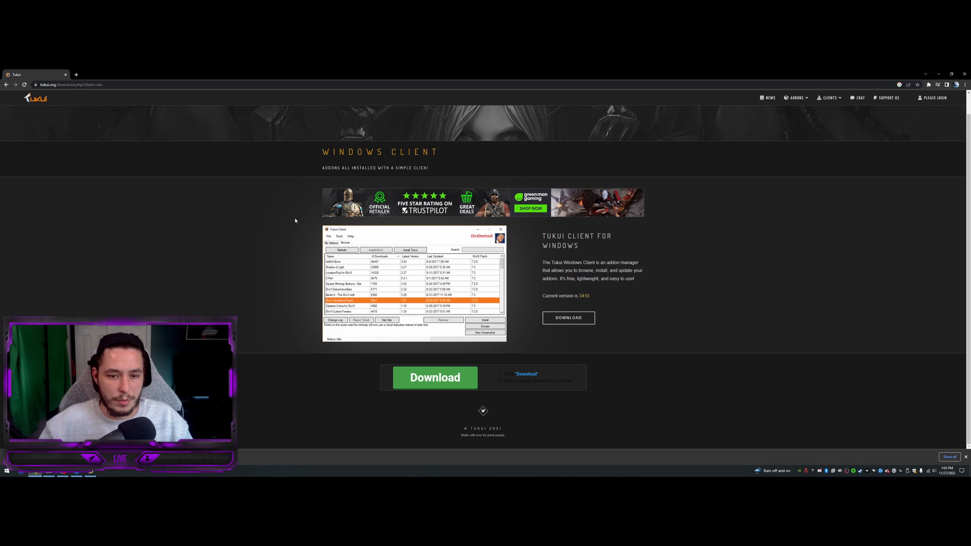
{"action": "mouse_move", "coordinate": [491, 295]}
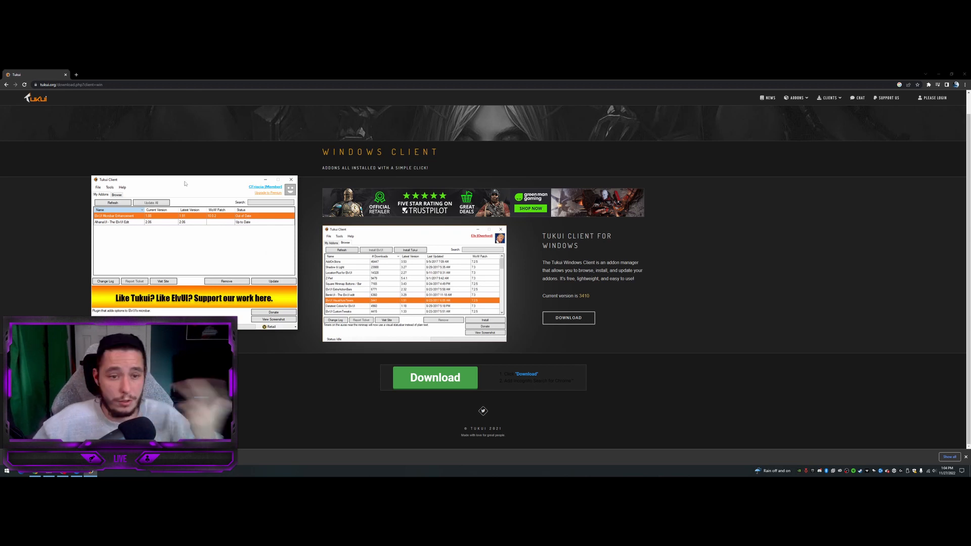
{"action": "left_click", "coordinate": [290, 180]}
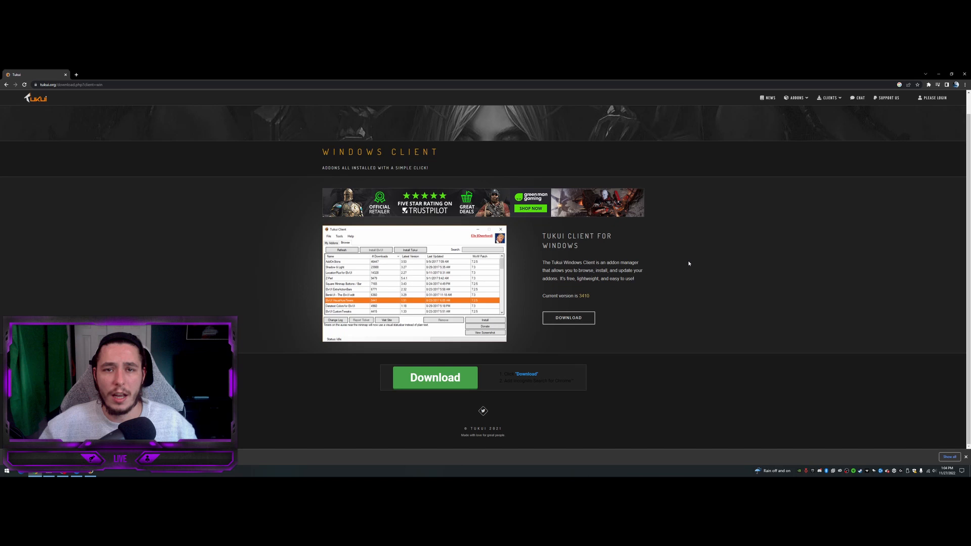
{"action": "mouse_move", "coordinate": [563, 226]}
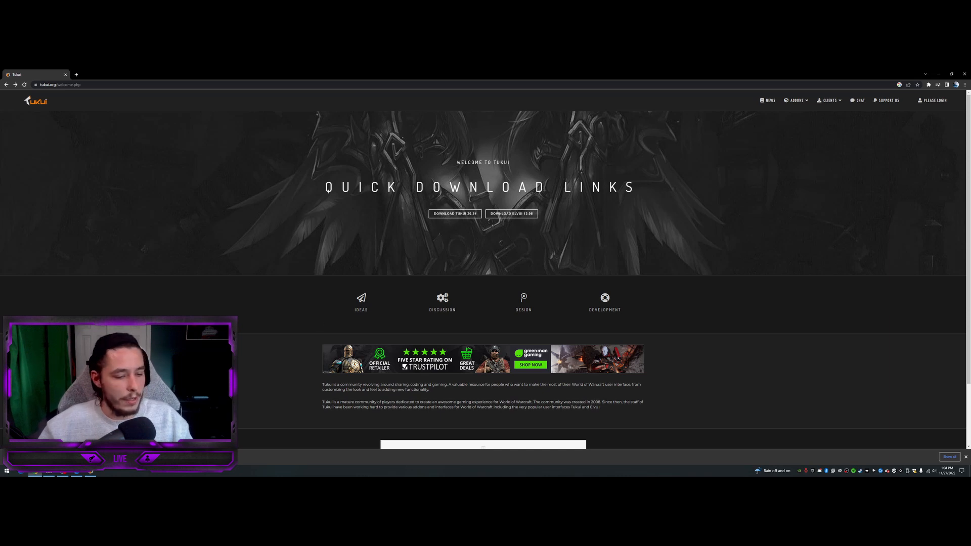
Step: Download the Tukui addon zip and show World of Warcraft's install folder from Battle.net
{"action": "left_click", "coordinate": [455, 213]}
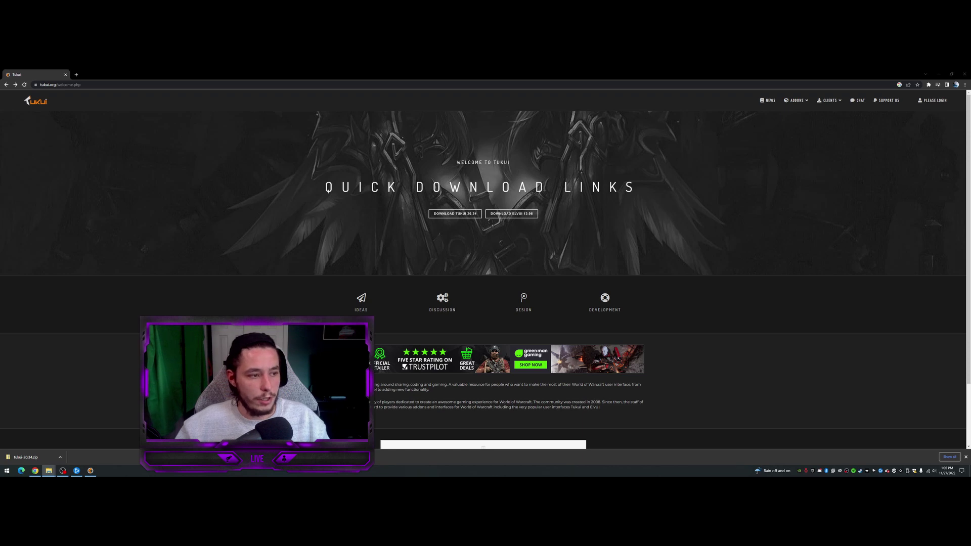
{"action": "left_click", "coordinate": [49, 471]}
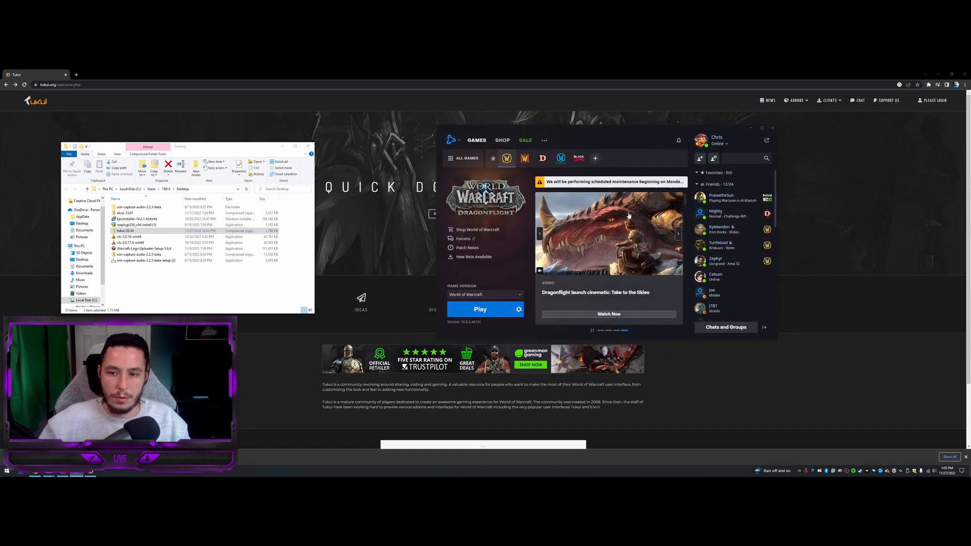
{"action": "left_click", "coordinate": [519, 310]}
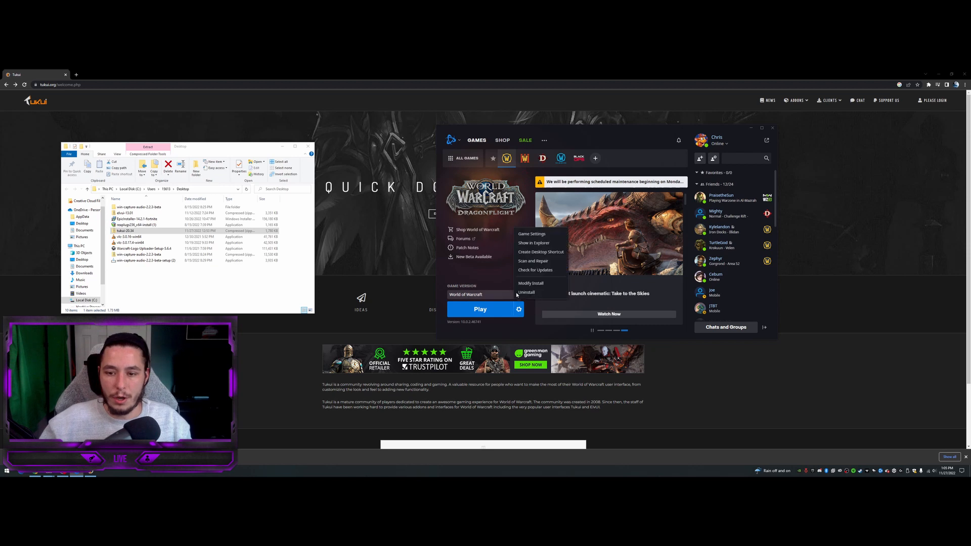
{"action": "mouse_move", "coordinate": [534, 270]}
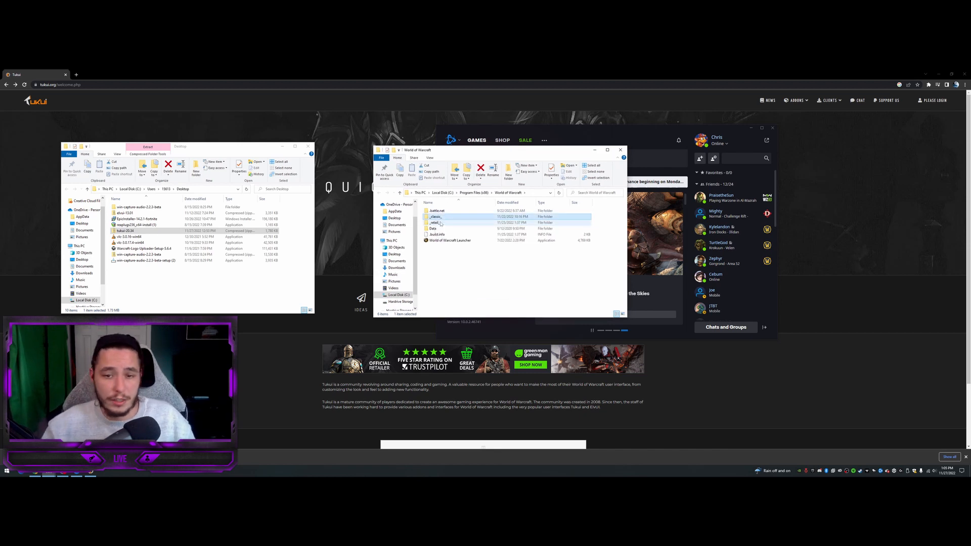
Step: Navigate into _retail_ > Interface > AddOns in File Explorer
{"action": "double_click", "coordinate": [435, 217]}
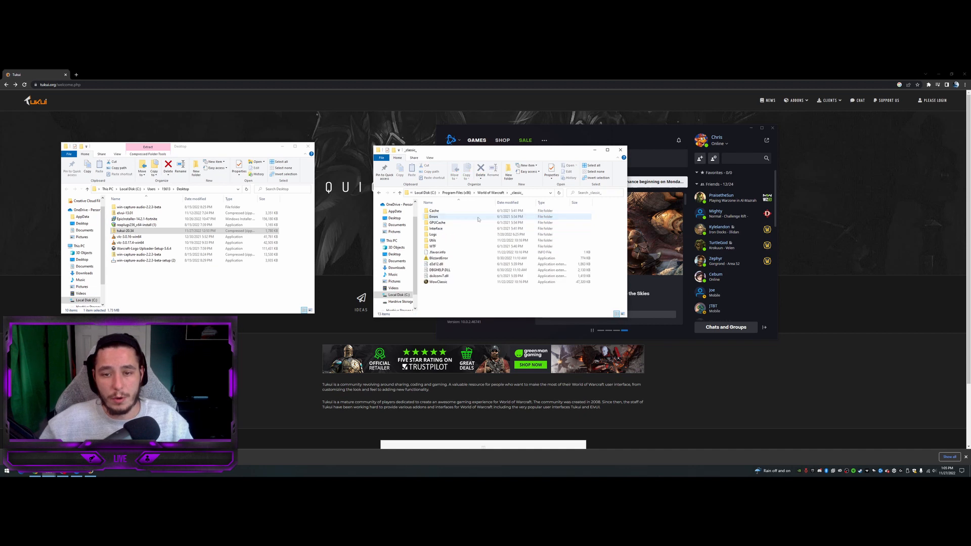
{"action": "double_click", "coordinate": [435, 228]}
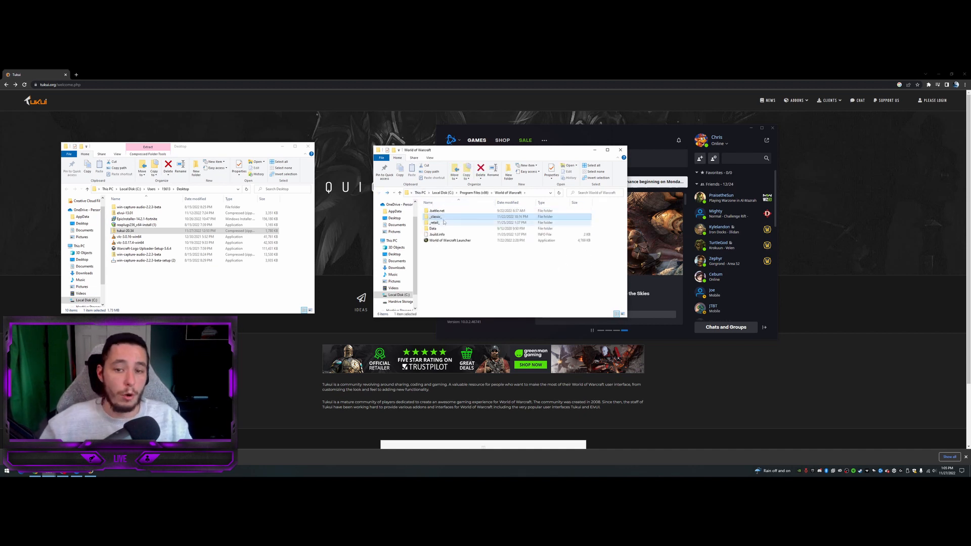
{"action": "double_click", "coordinate": [435, 223]}
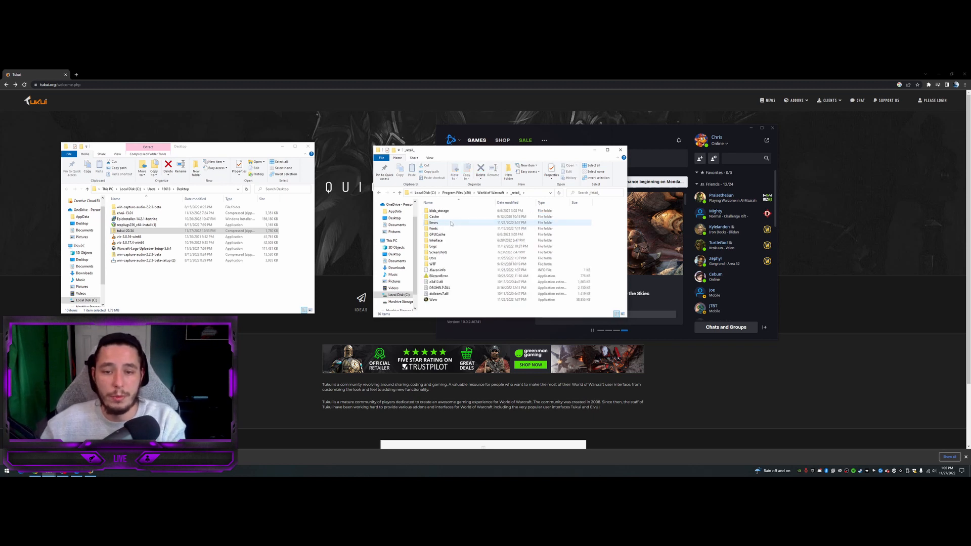
{"action": "double_click", "coordinate": [435, 241]}
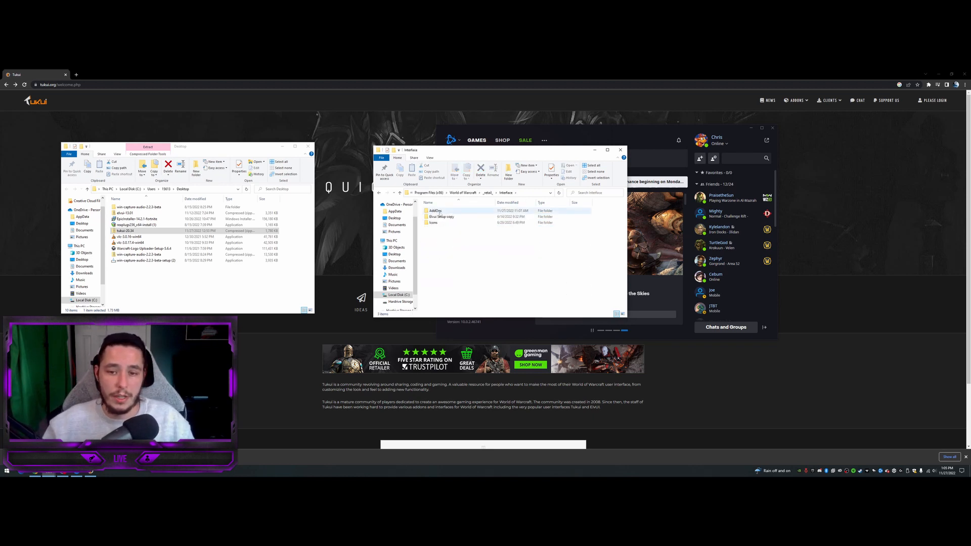
{"action": "double_click", "coordinate": [435, 210]}
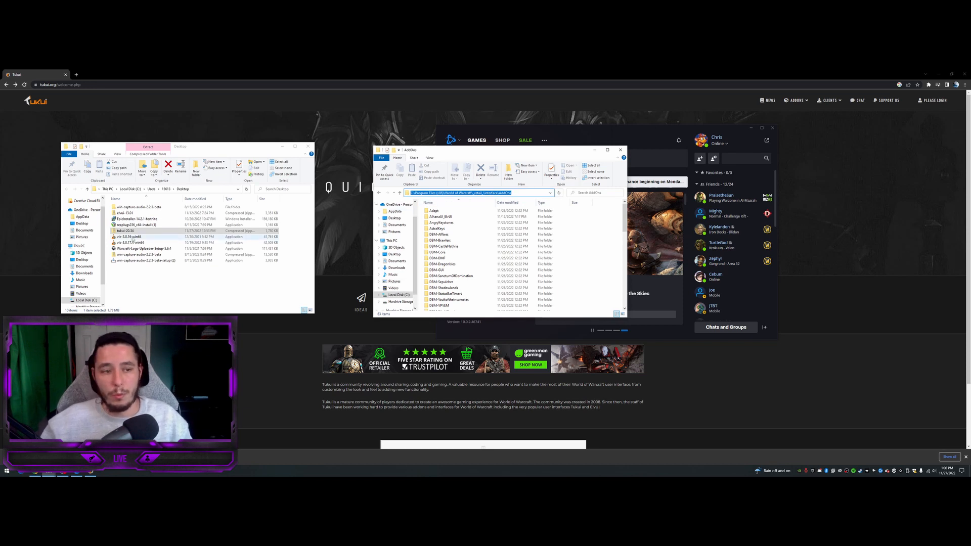
Step: Extract the ElvUI zip to C:\Program Files (x86)\World of Warcraft\_retail_\Interface\AddOns
{"action": "right_click", "coordinate": [126, 231]}
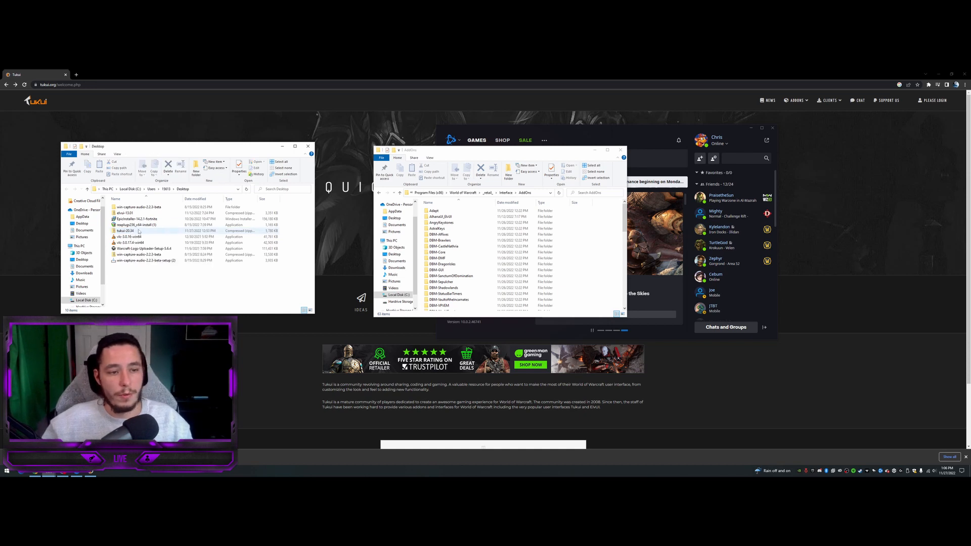
{"action": "right_click", "coordinate": [143, 238]}
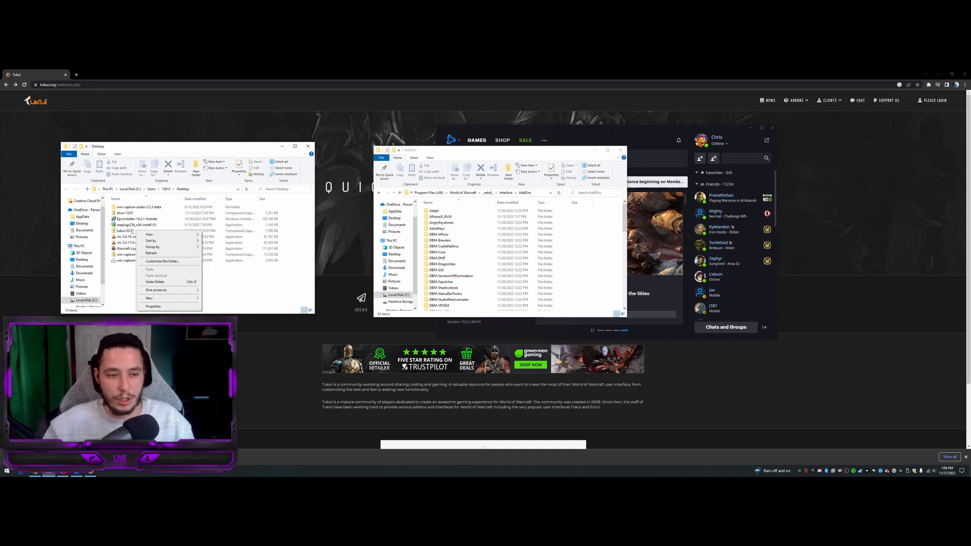
{"action": "left_click", "coordinate": [125, 231]}
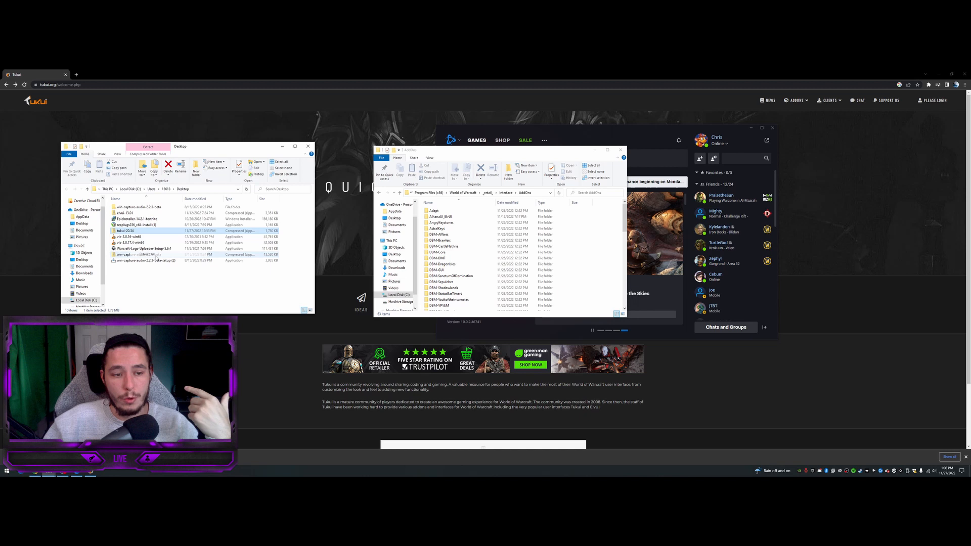
{"action": "left_click", "coordinate": [148, 147]}
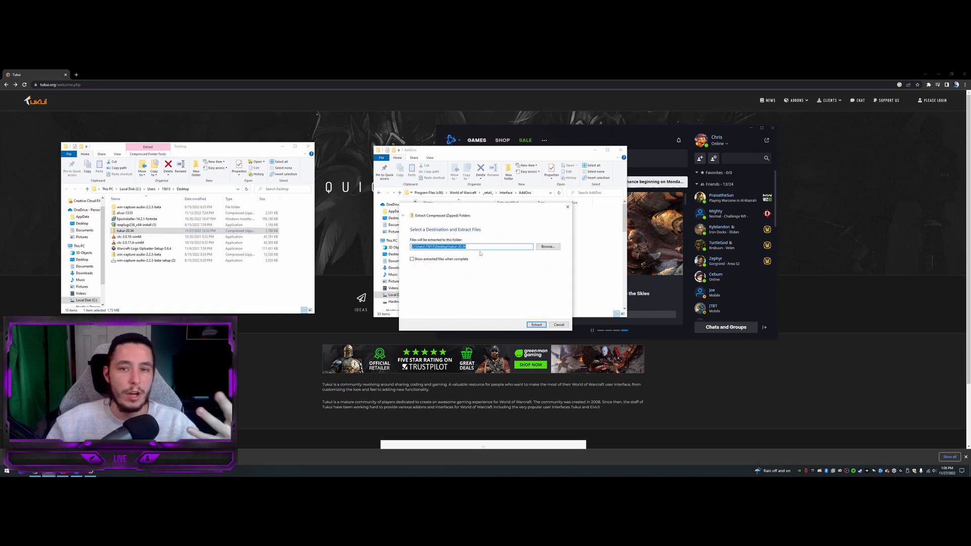
{"action": "mouse_move", "coordinate": [490, 211]}
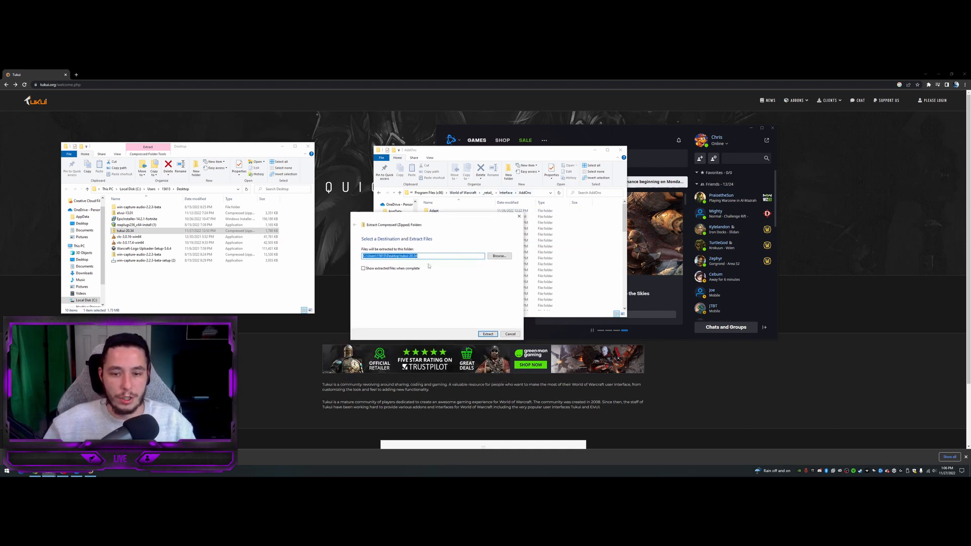
{"action": "type", "text": "C:\\Program Files (x86)\\World of Warcraft\\_retail_\\Interface\\AddOns"}
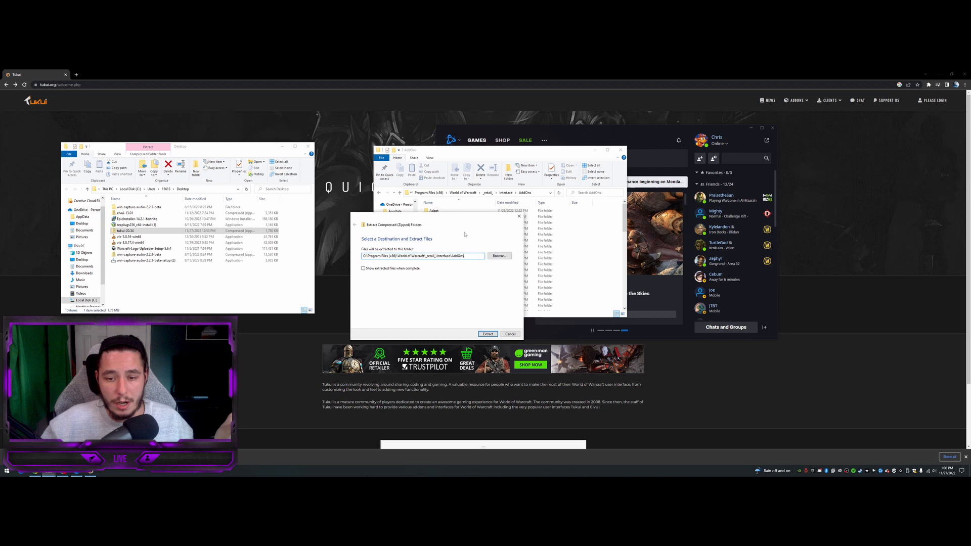
{"action": "mouse_move", "coordinate": [474, 244]}
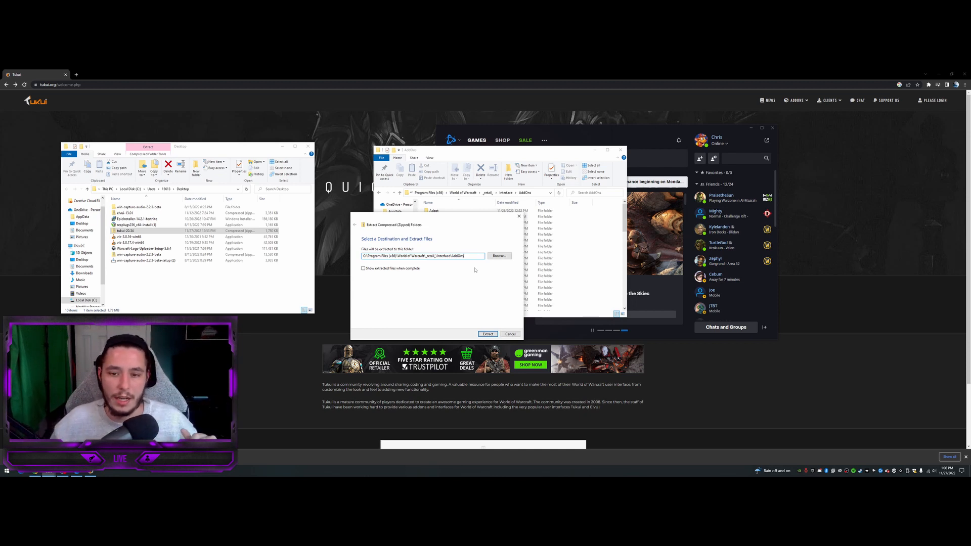
{"action": "mouse_move", "coordinate": [499, 347]}
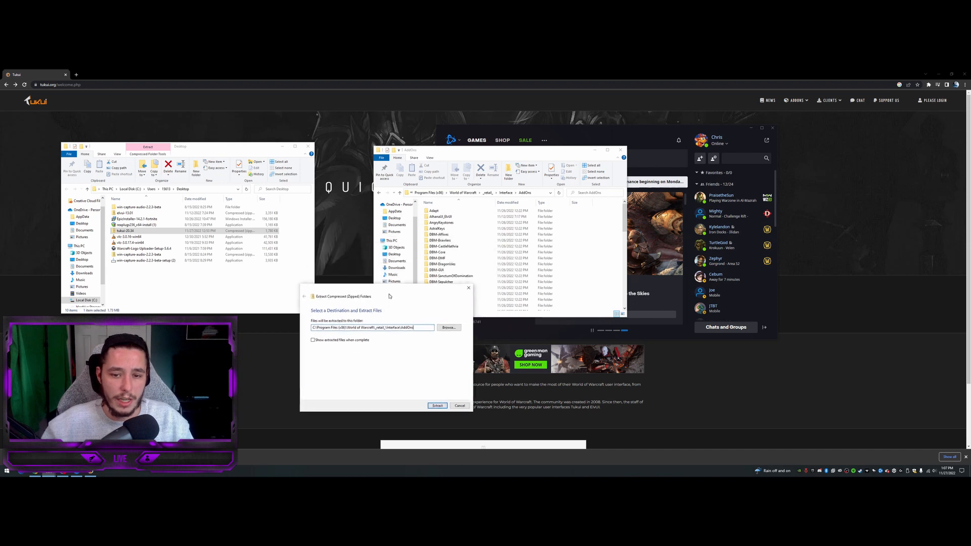
{"action": "left_click", "coordinate": [437, 406]}
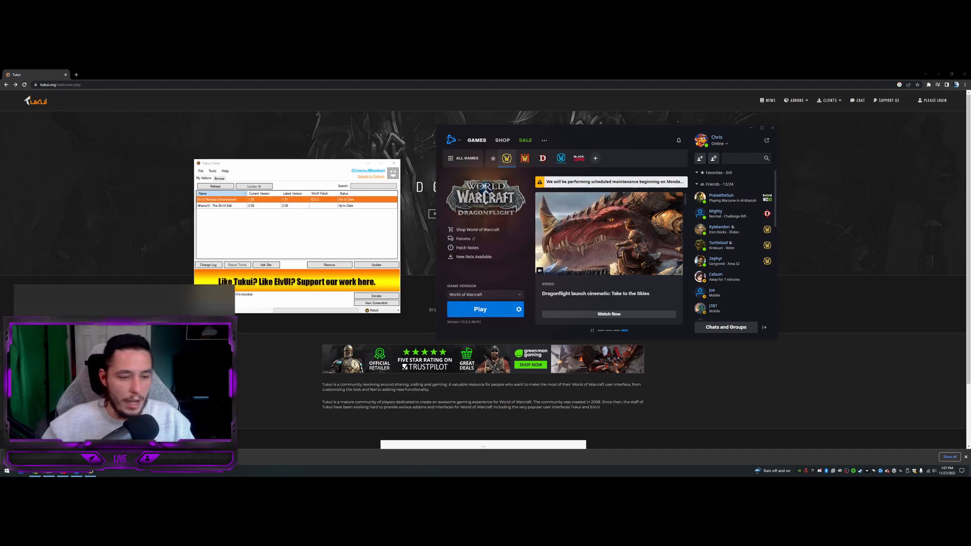
Step: Select the out-of-date ElvUI addon in Tukui Client and update it
{"action": "left_click_drag", "start_coordinate": [296, 163], "coordinate": [236, 178]}
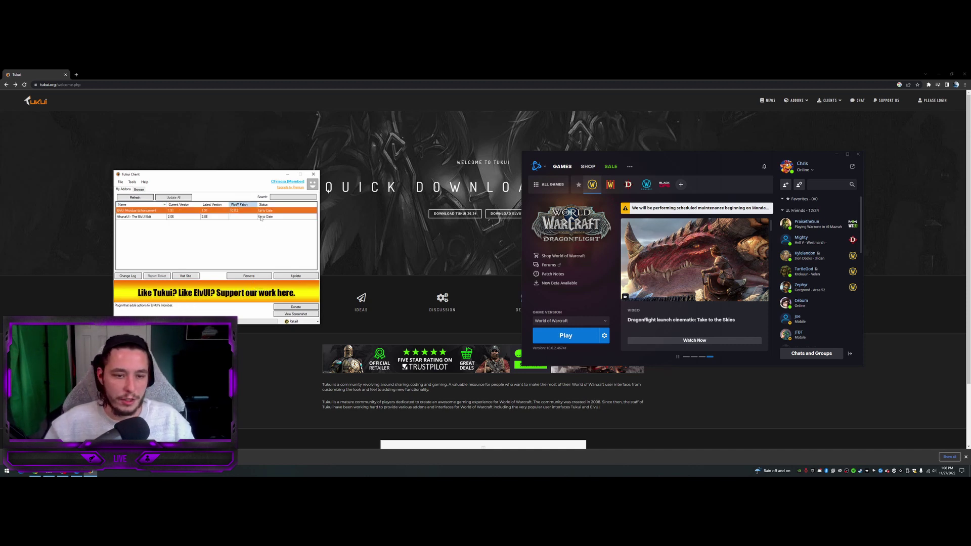
{"action": "left_click", "coordinate": [155, 216]}
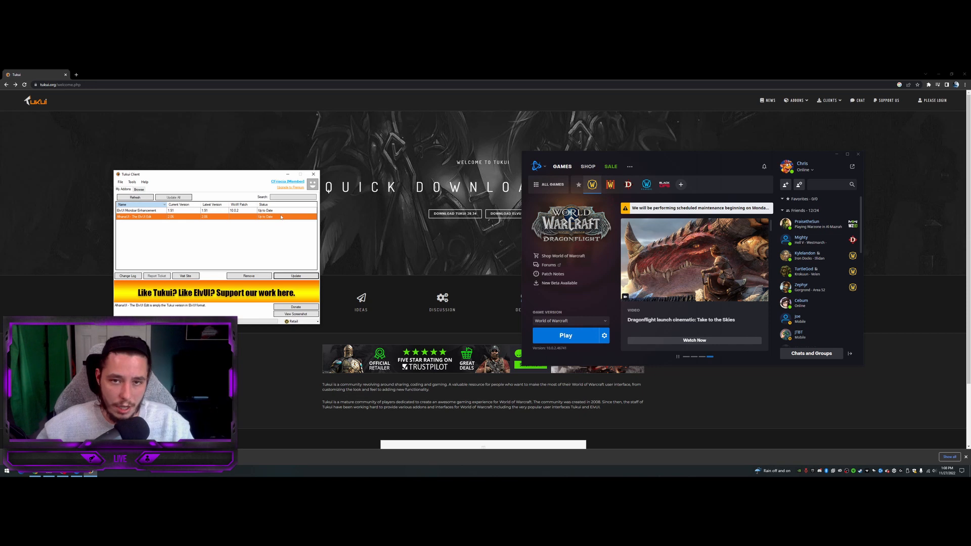
{"action": "left_click", "coordinate": [312, 173]}
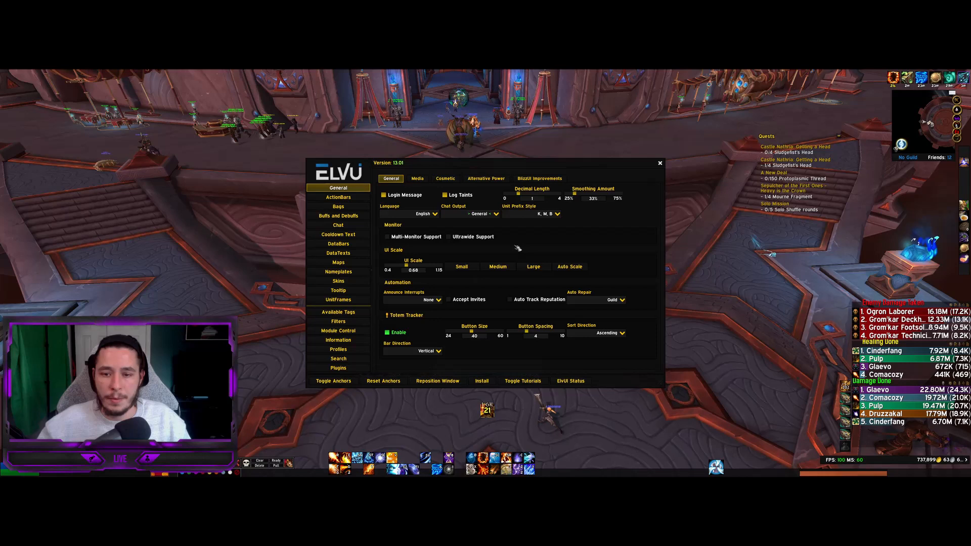
{"action": "mouse_move", "coordinate": [333, 381]}
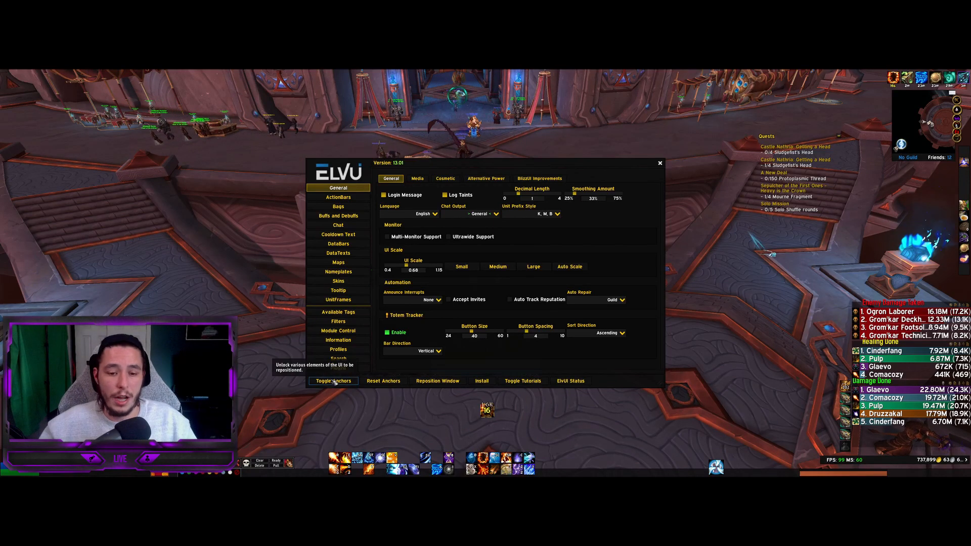
Step: Bring up the ElvUI config in-game and browse to the nameplate settings
{"action": "left_click", "coordinate": [333, 380]}
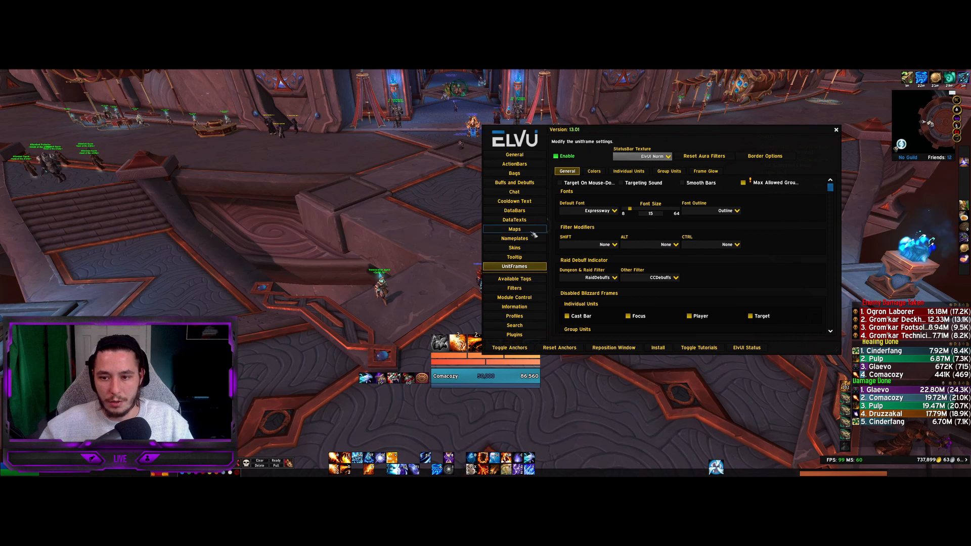
{"action": "left_click", "coordinate": [628, 170]}
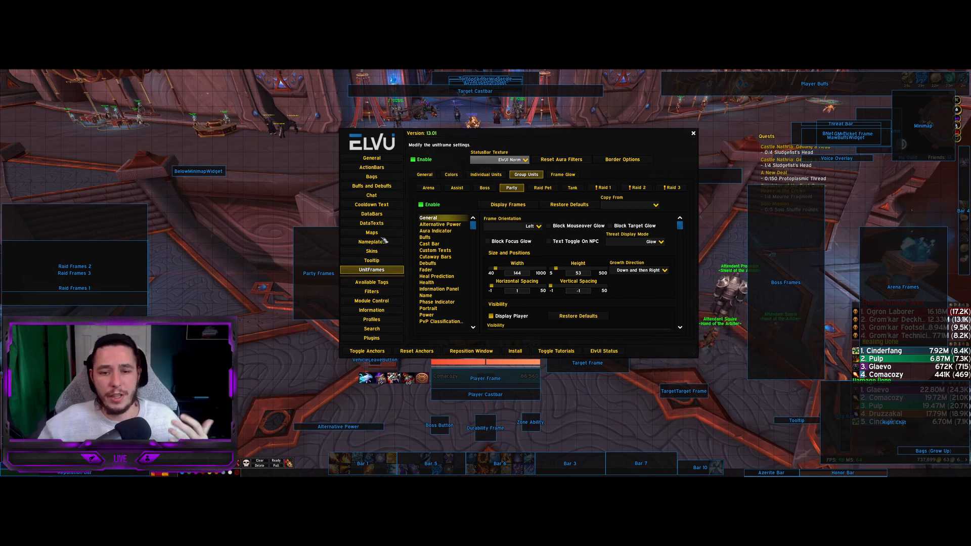
{"action": "left_click", "coordinate": [371, 242]}
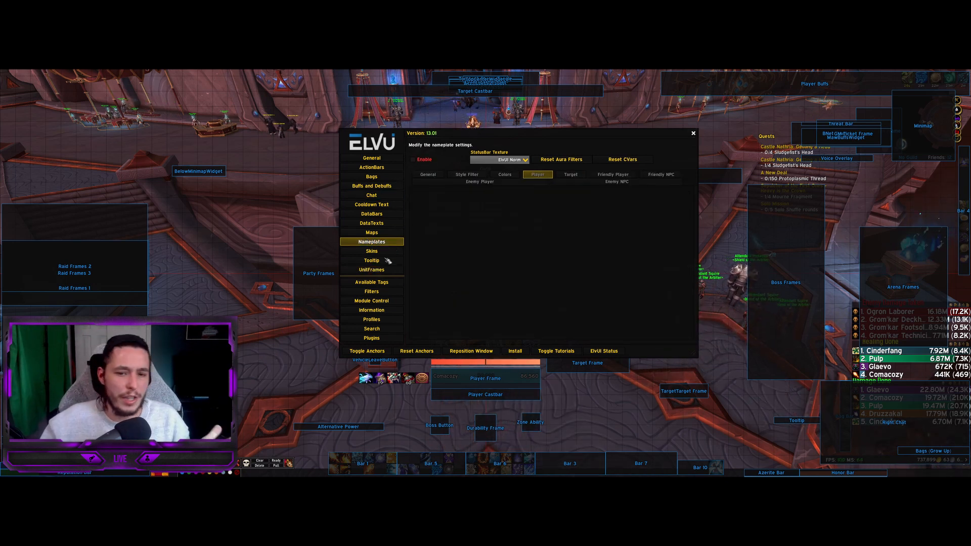
Step: Browse the UnitFrames settings and end on the Buffs and Debuffs options
{"action": "left_click", "coordinate": [367, 351]}
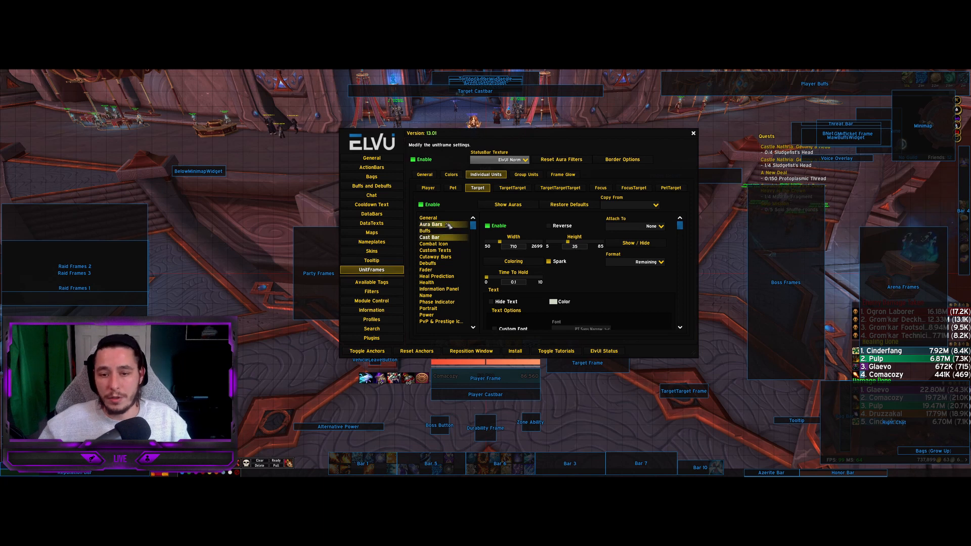
{"action": "left_click", "coordinate": [429, 237]}
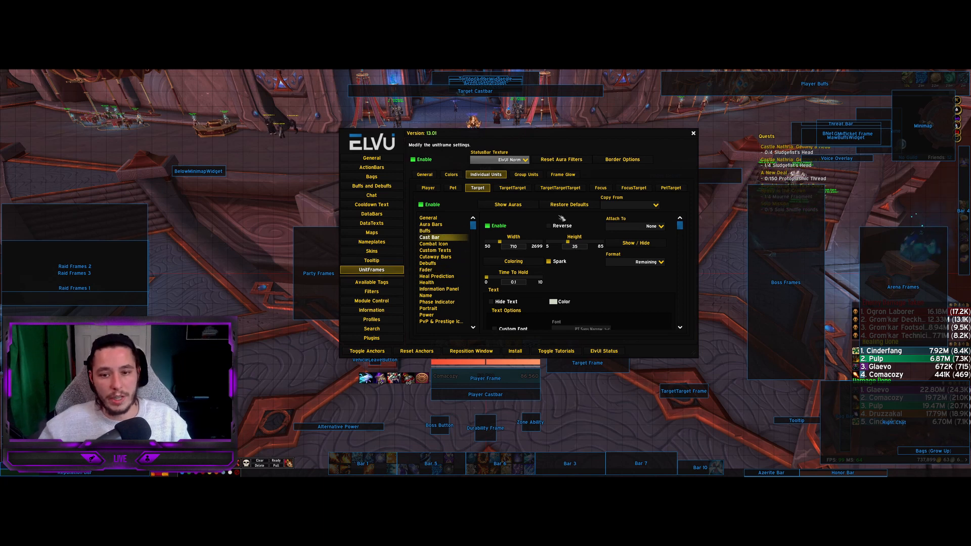
{"action": "left_click", "coordinate": [371, 185]}
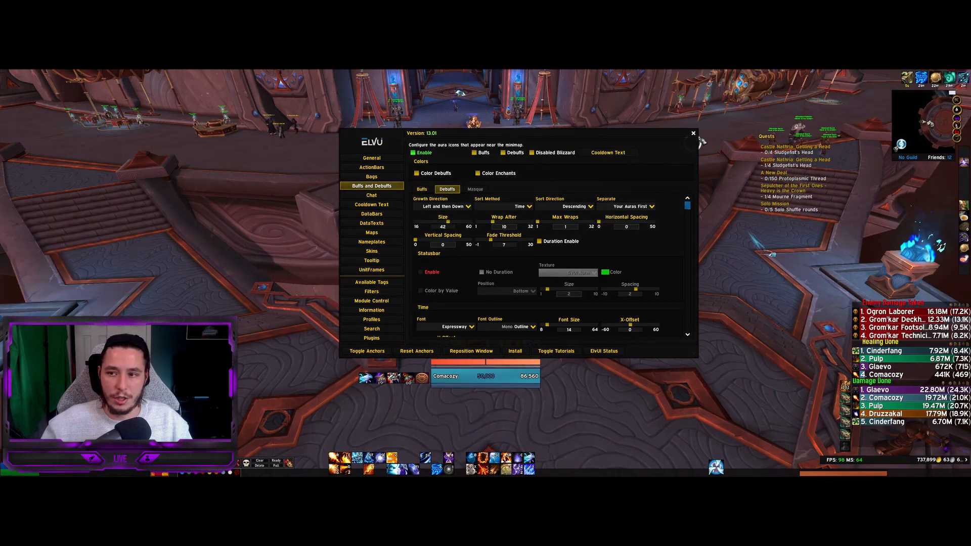